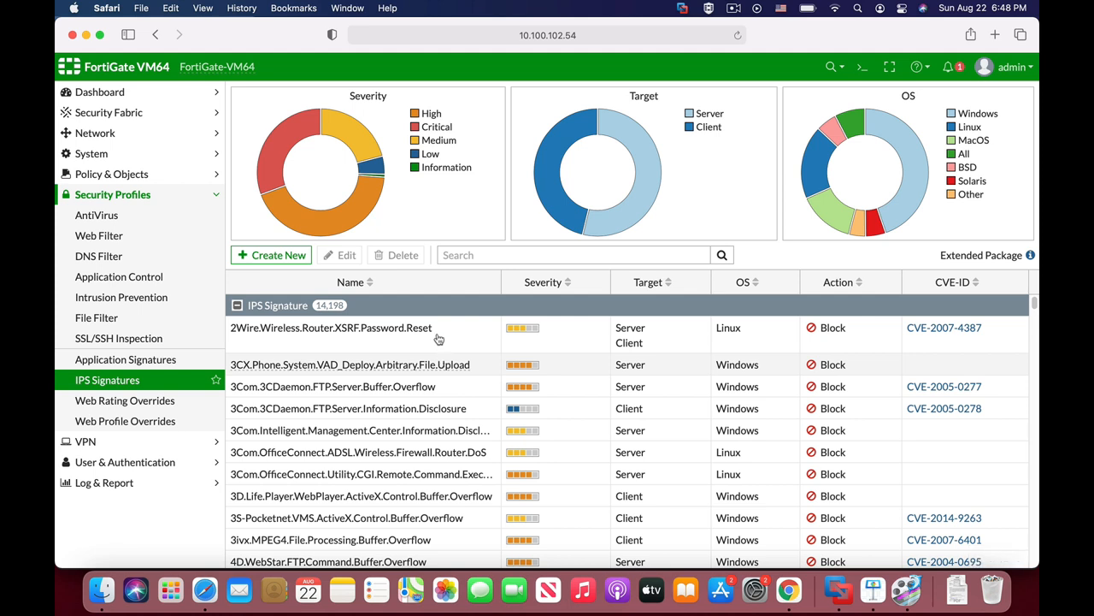
Create a new custom IPS signature and name it DHCP_Flood.
left_click(270, 255)
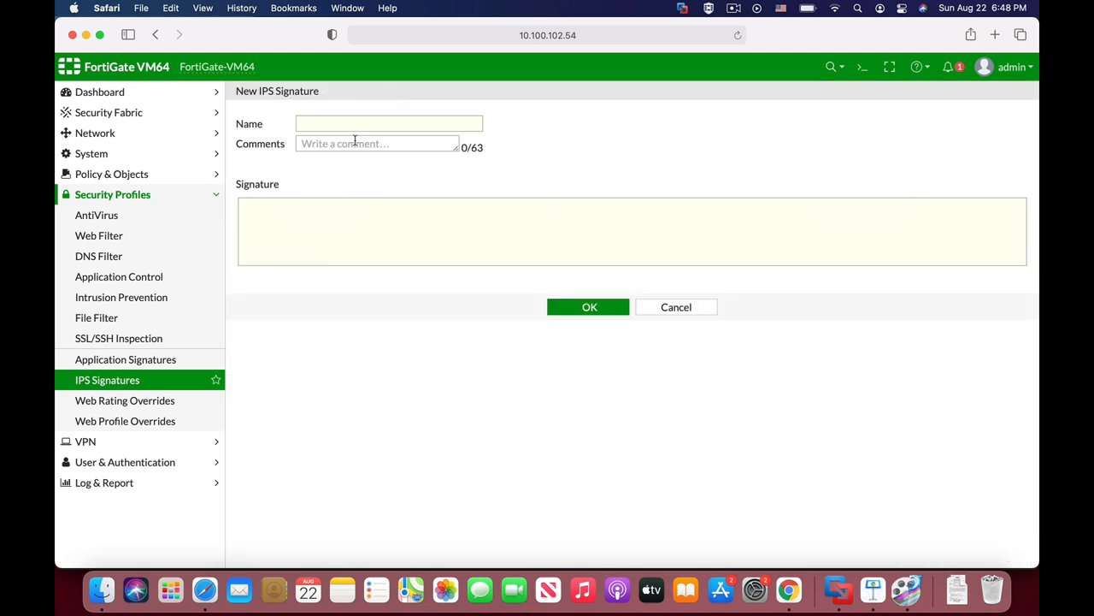
left_click(390, 123)
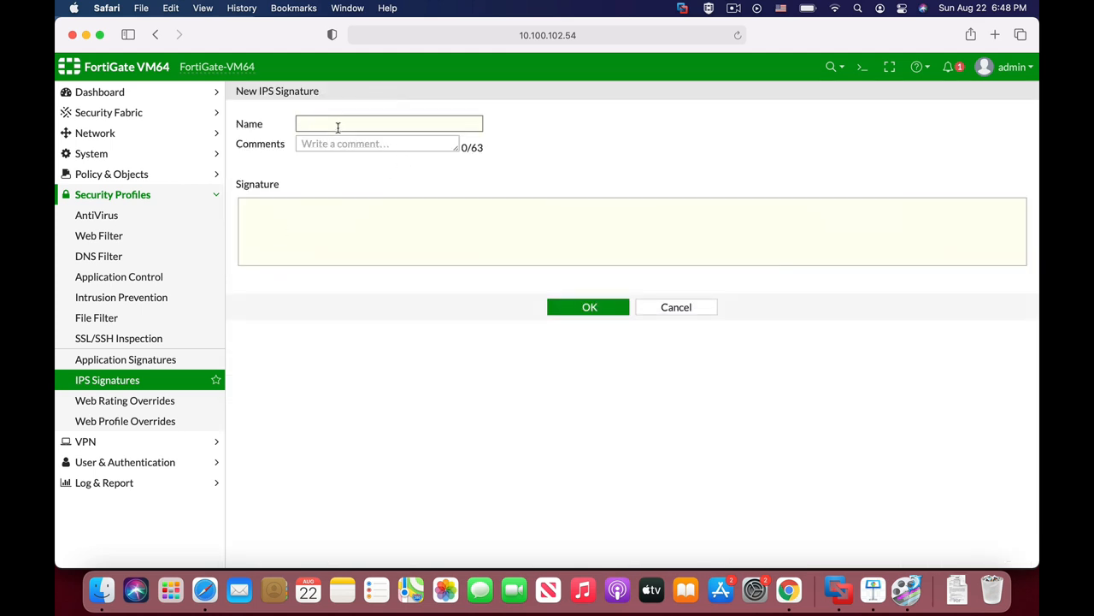
type("DHCP")
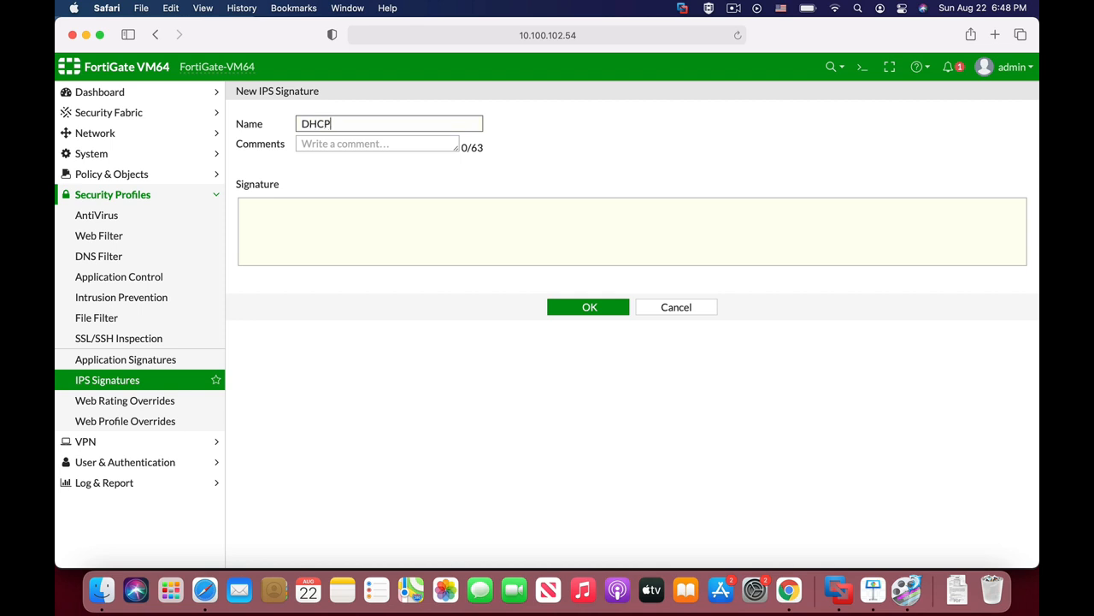
type("_F")
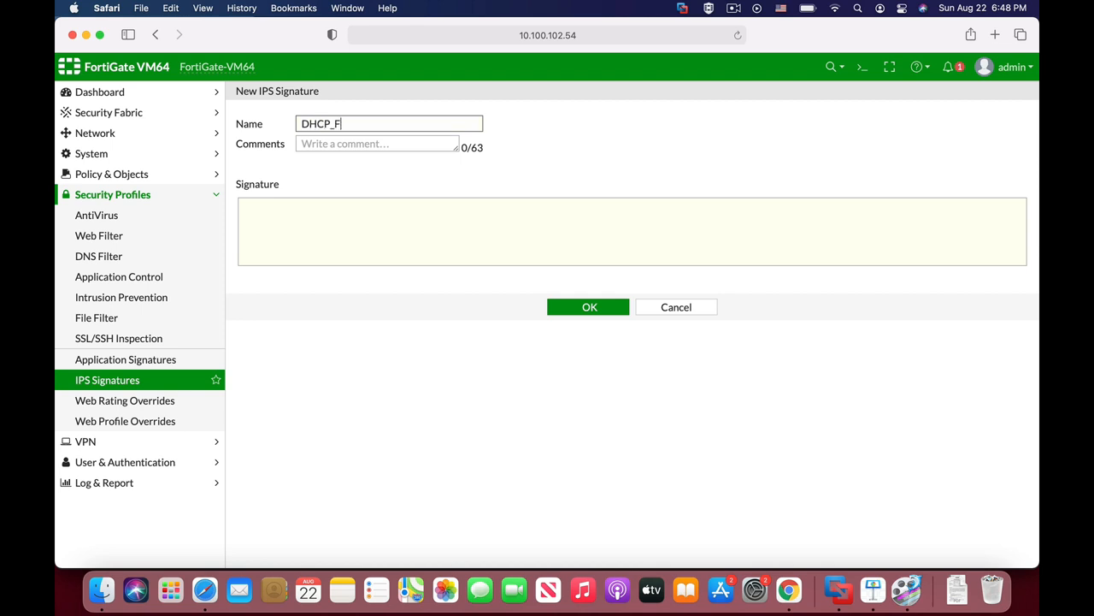
type("lood")
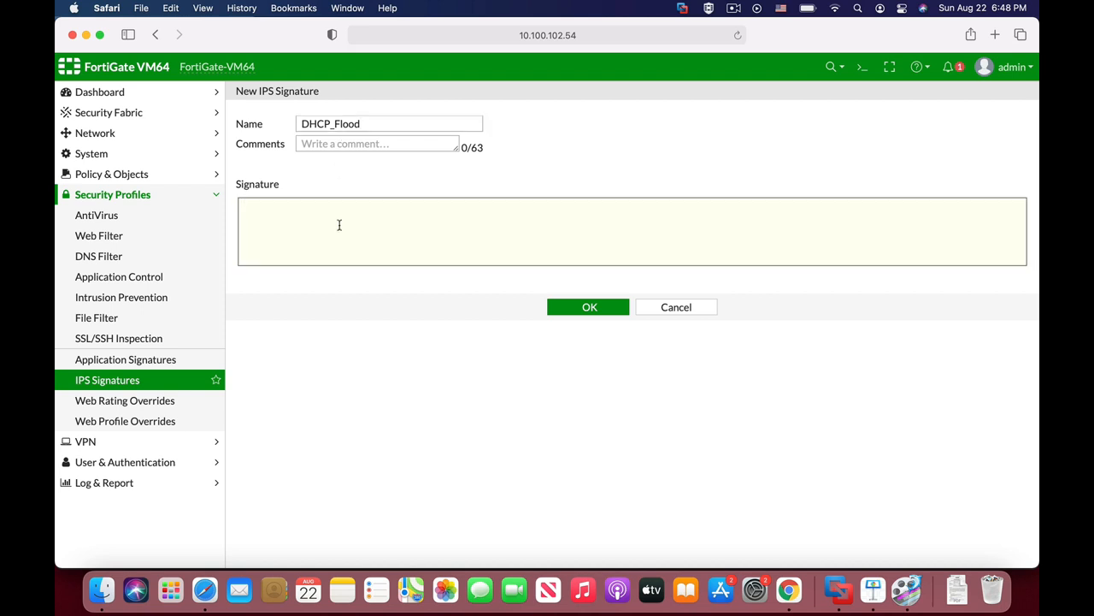
Write the F-SBID( header with --name DHCP_Flood;, fixing the capitalised NAME.
type("F")
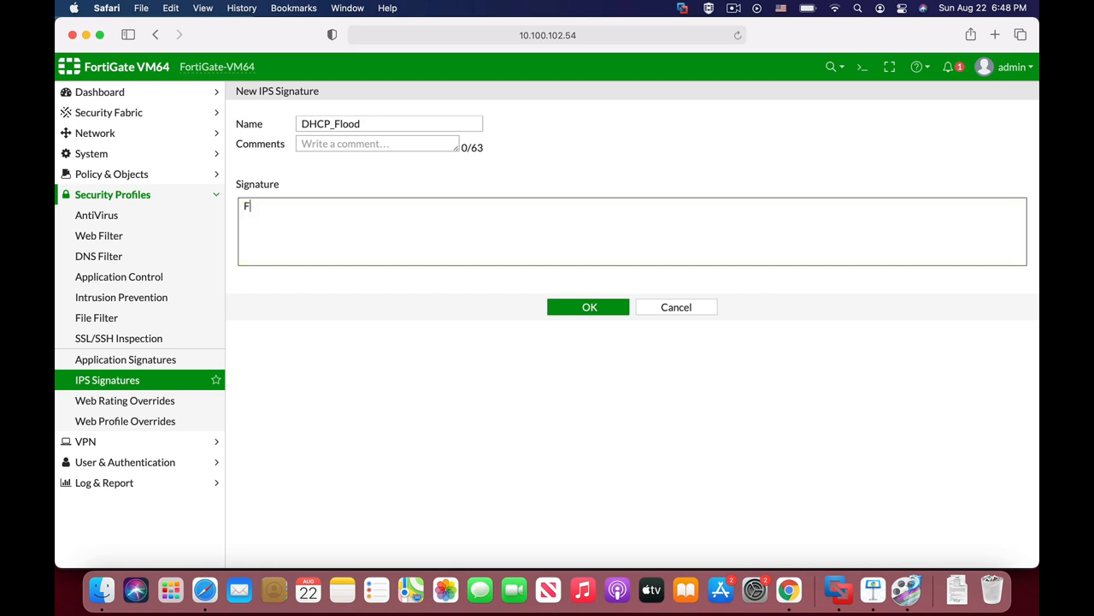
type("-SBID (")
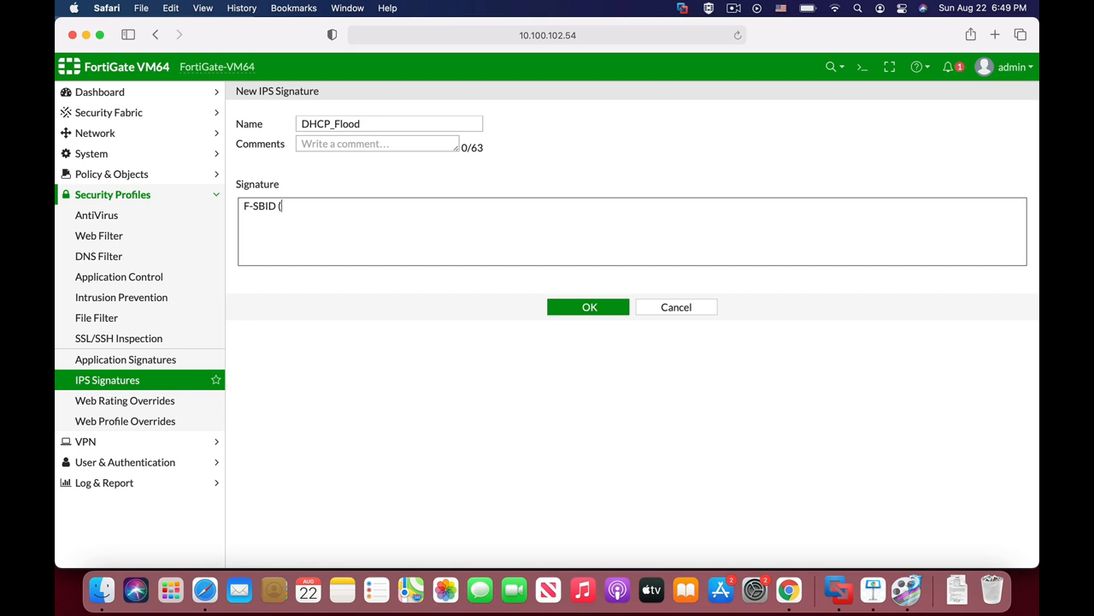
type("\"")
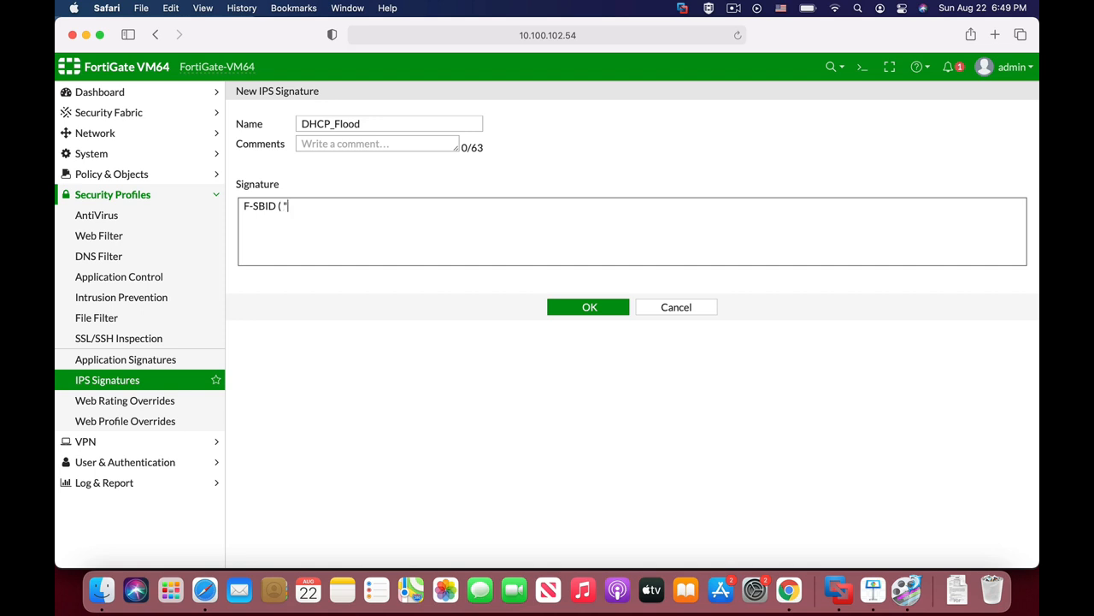
type("NAME")
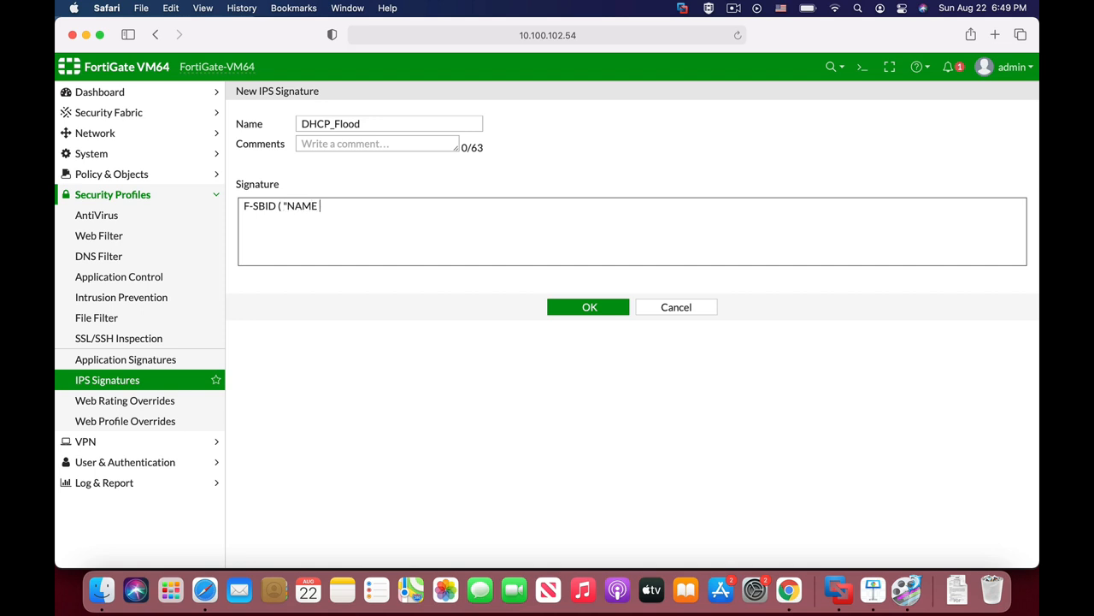
key("Backspace")
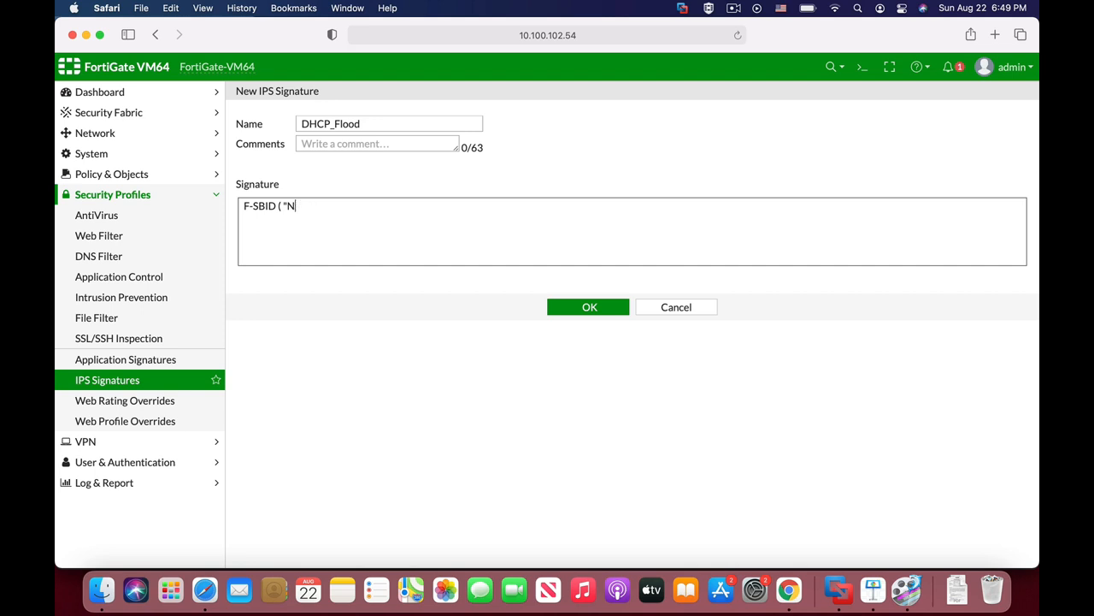
type("ame")
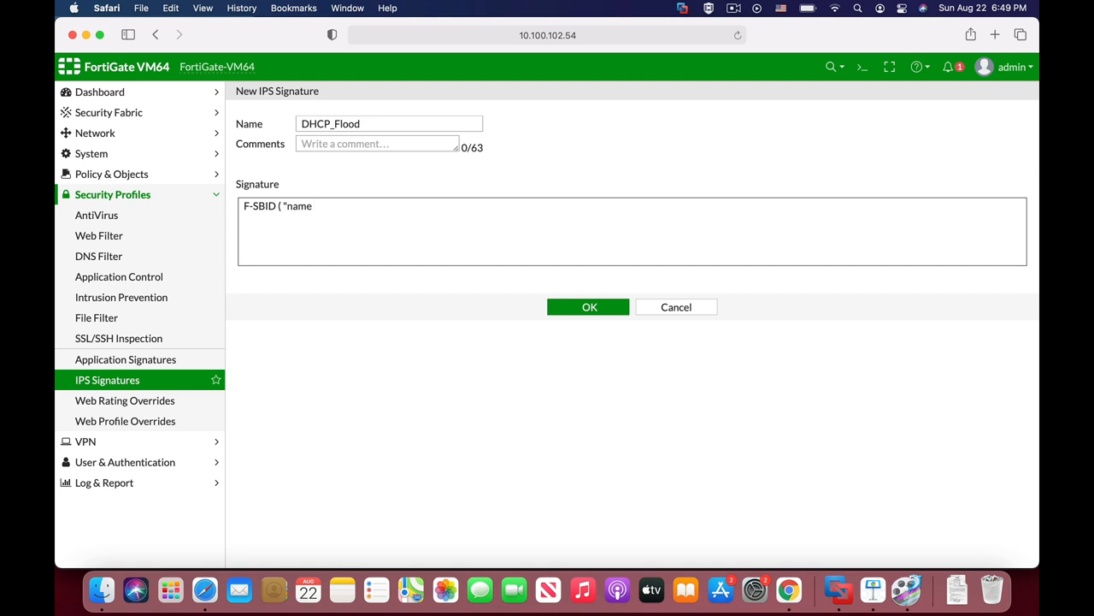
type("DHCP_")
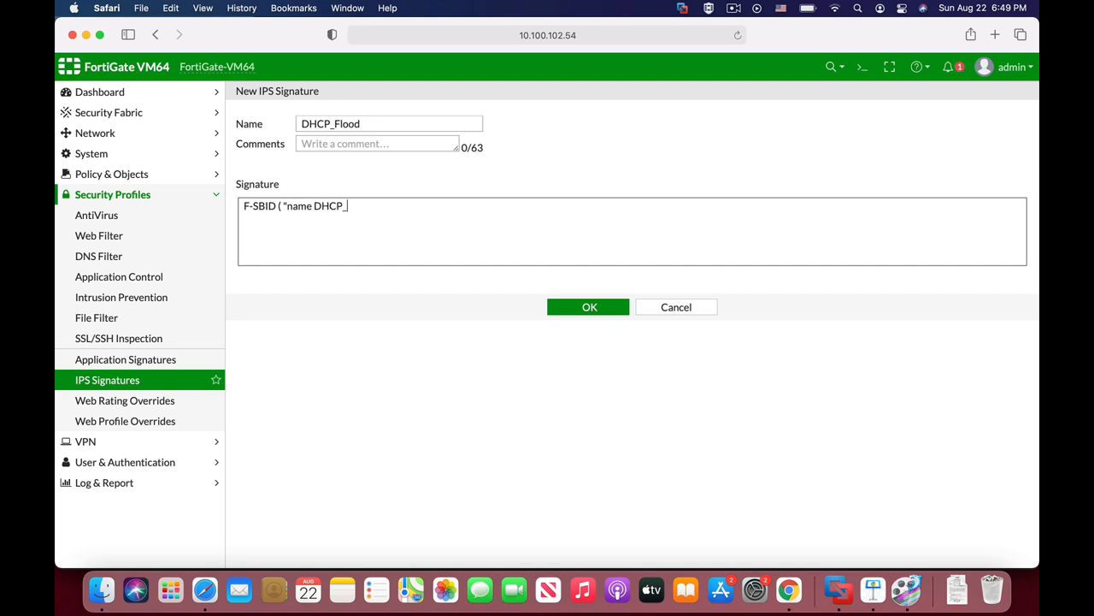
type("FL")
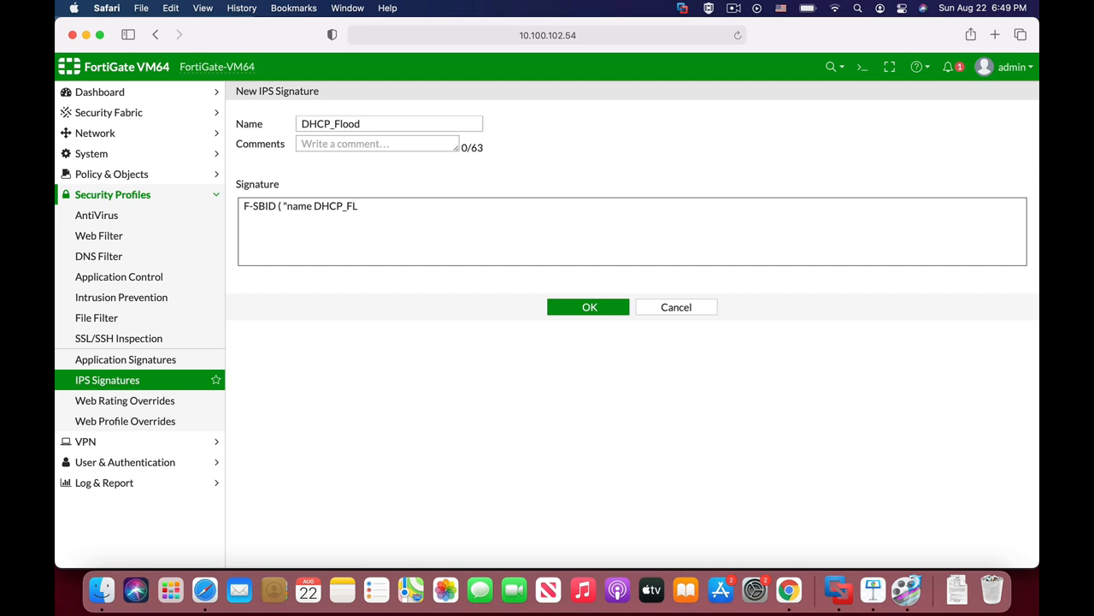
type("ood")
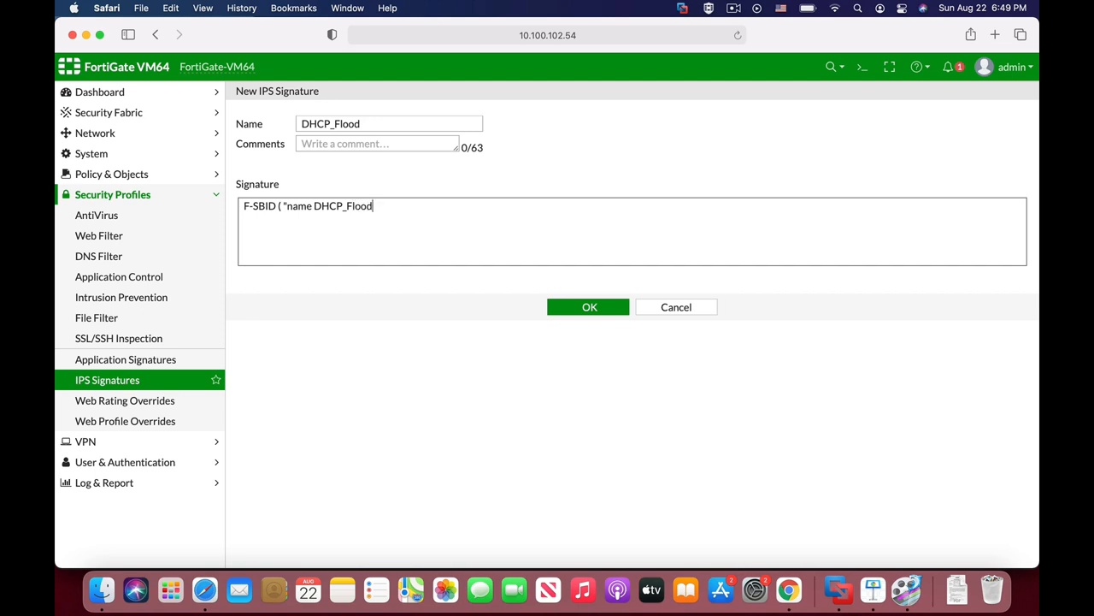
type(";")
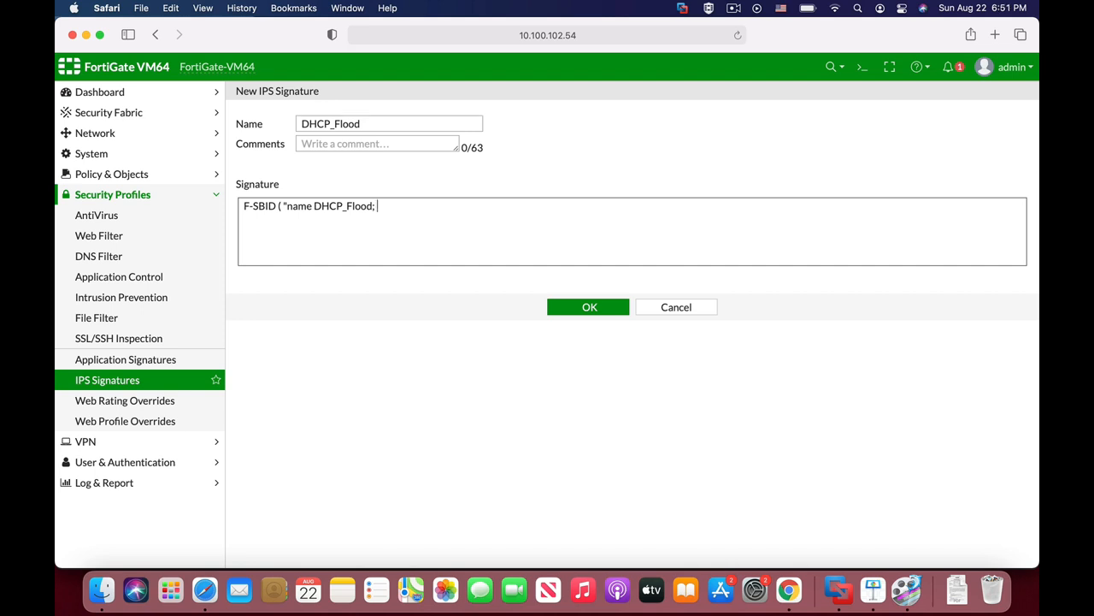
Add --protocol UDP to the signature body.
type("--protoc")
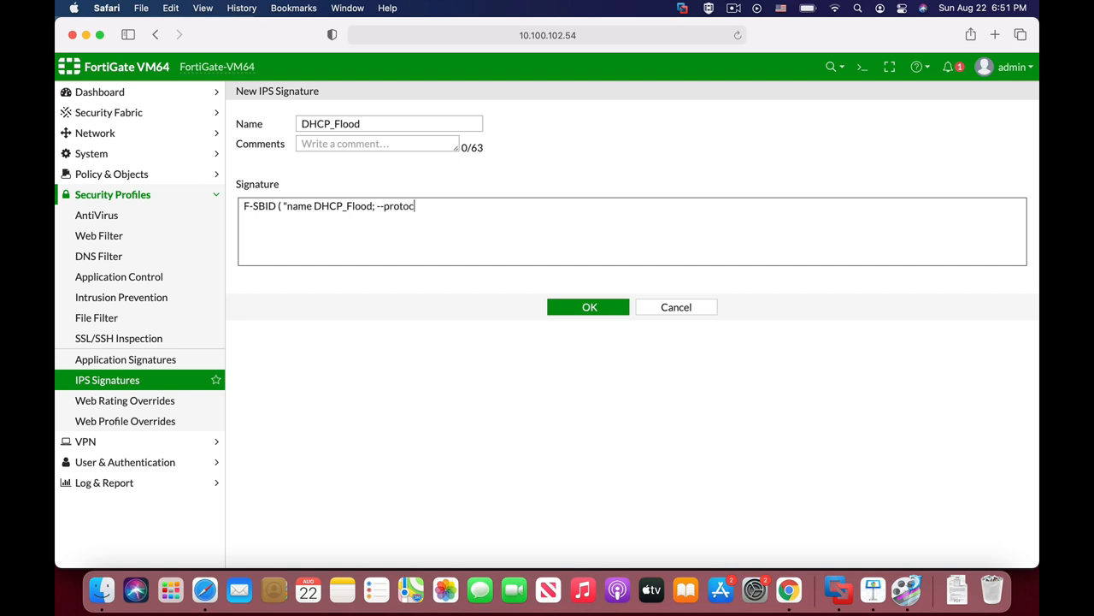
type("l")
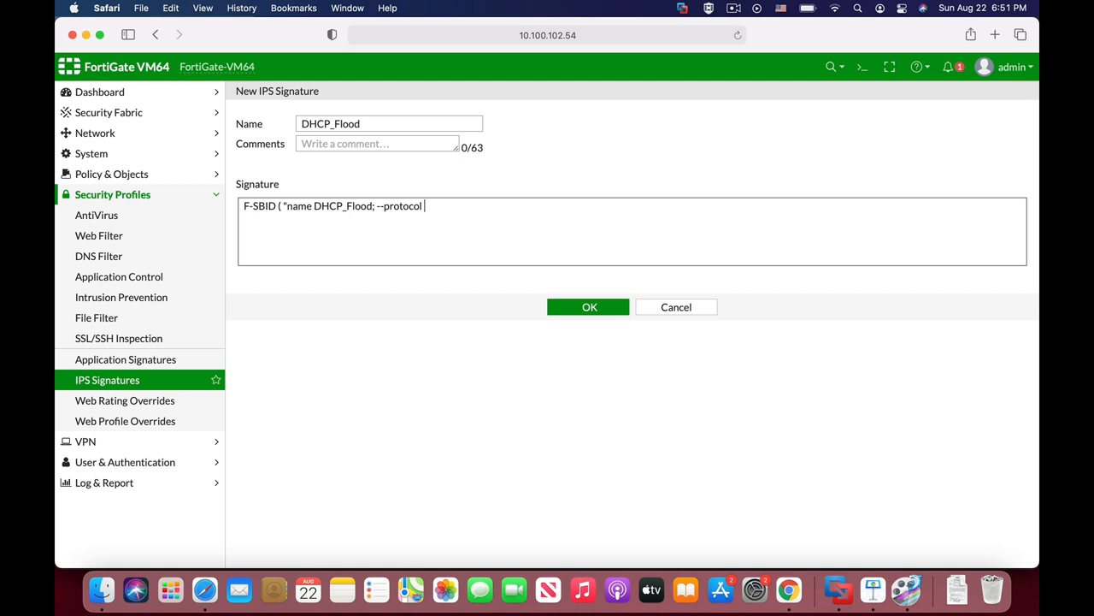
type("UDP")
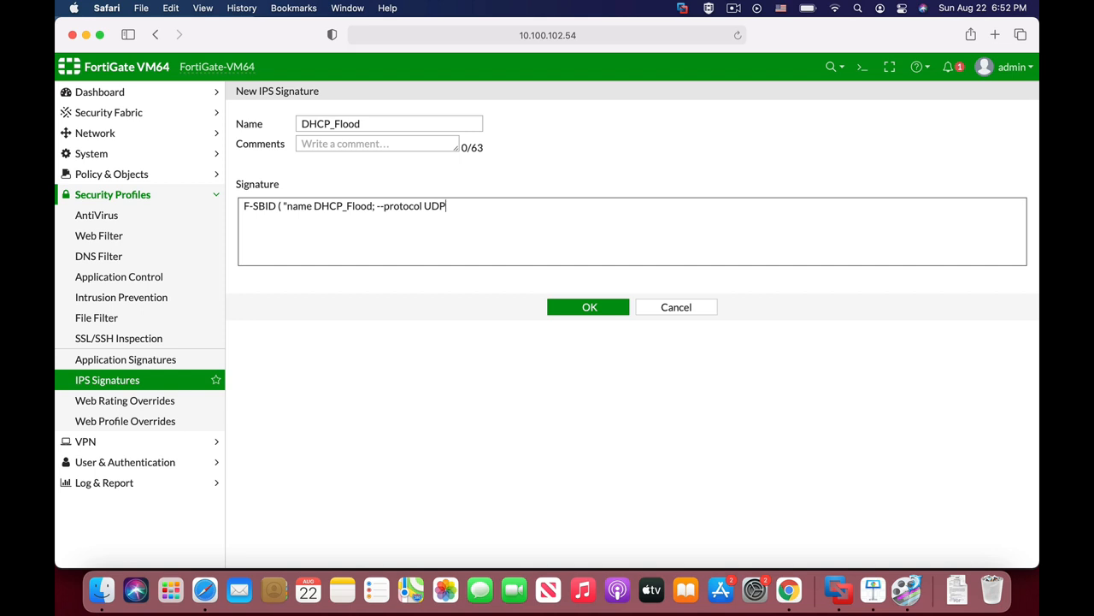
Append --service DHCP; to the signature text.
type(";")
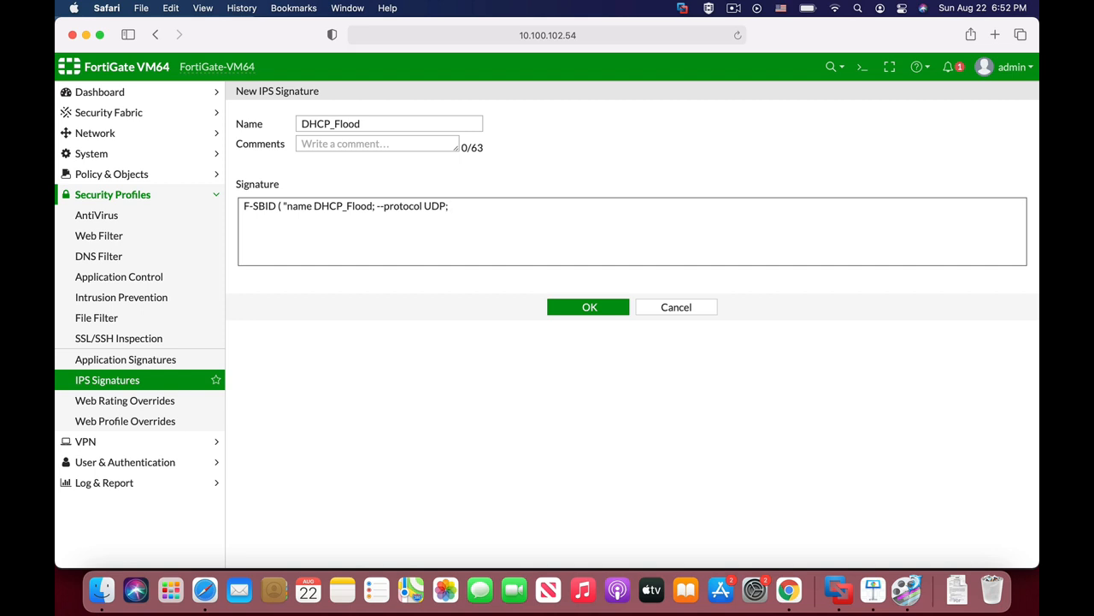
type("--service")
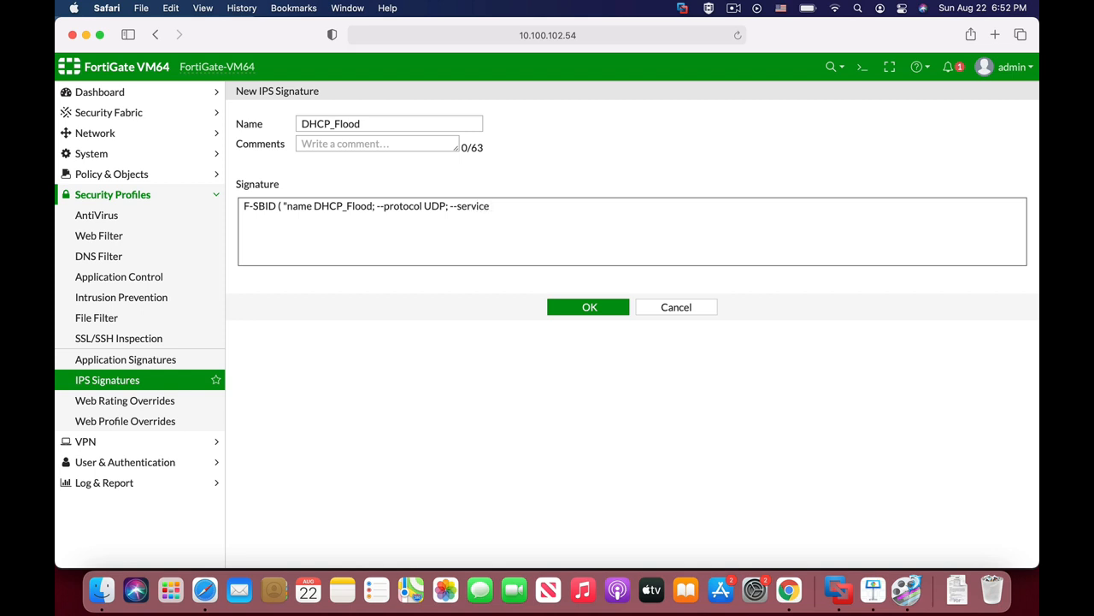
type("DHCP")
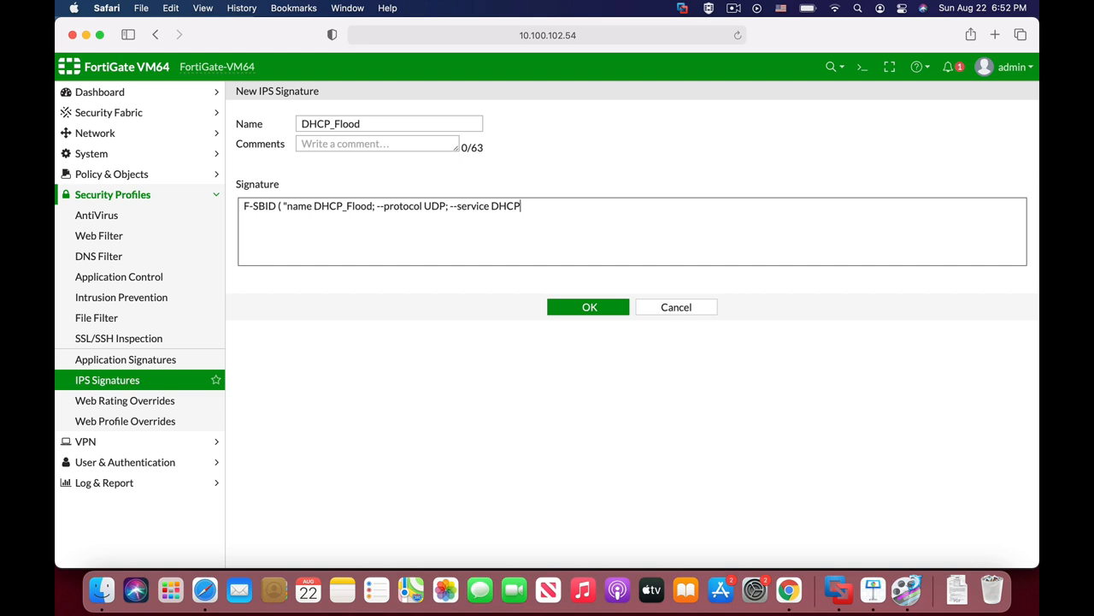
type("\" \"")
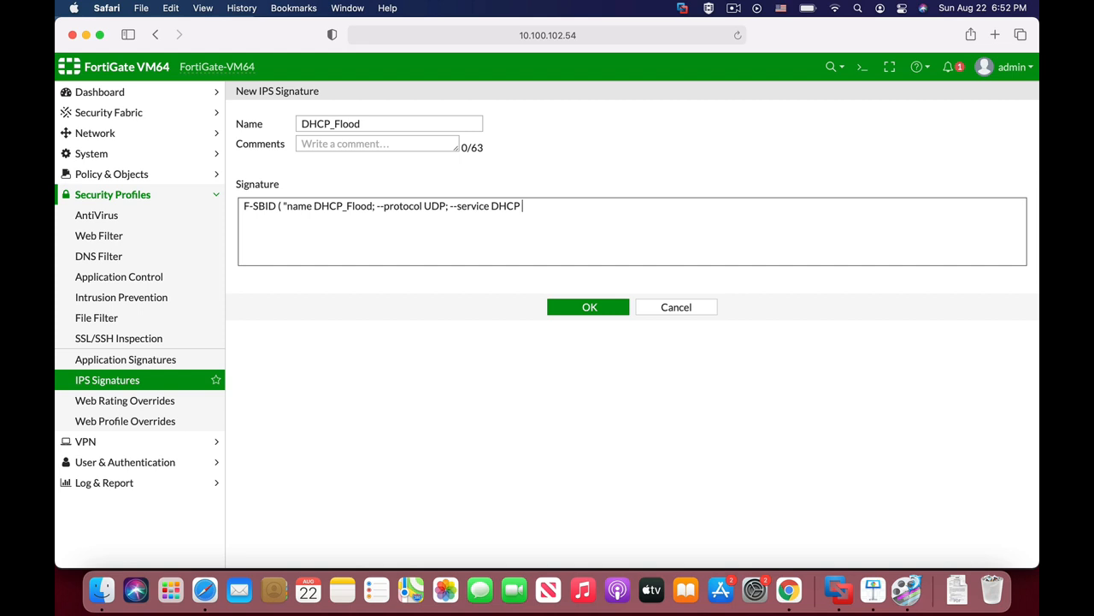
type(";")
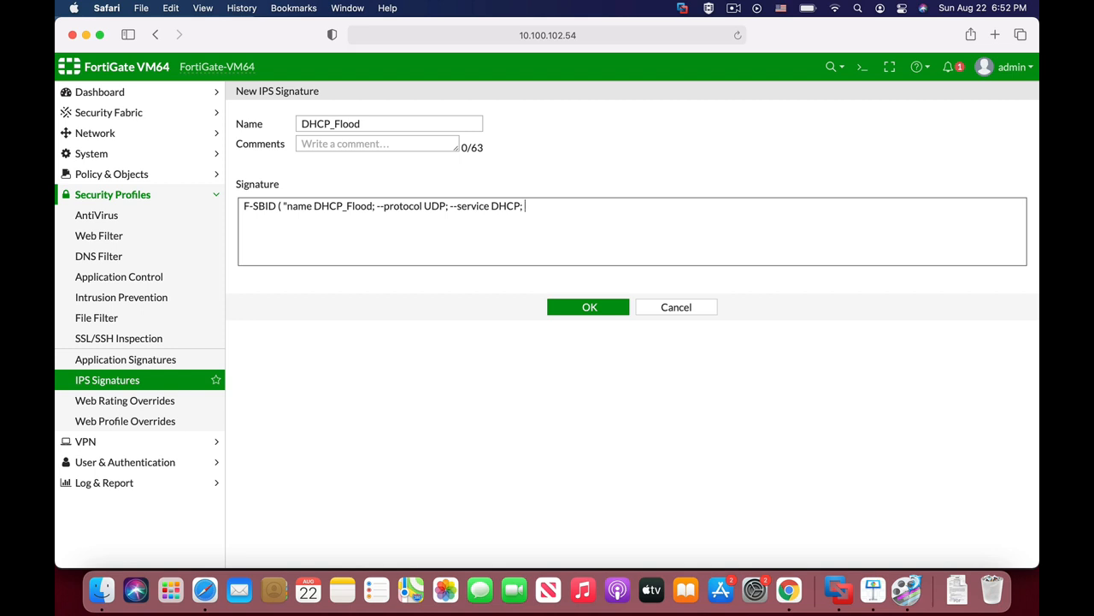
Append --dhcp_type 1 to match DHCP message type 1.
type("--")
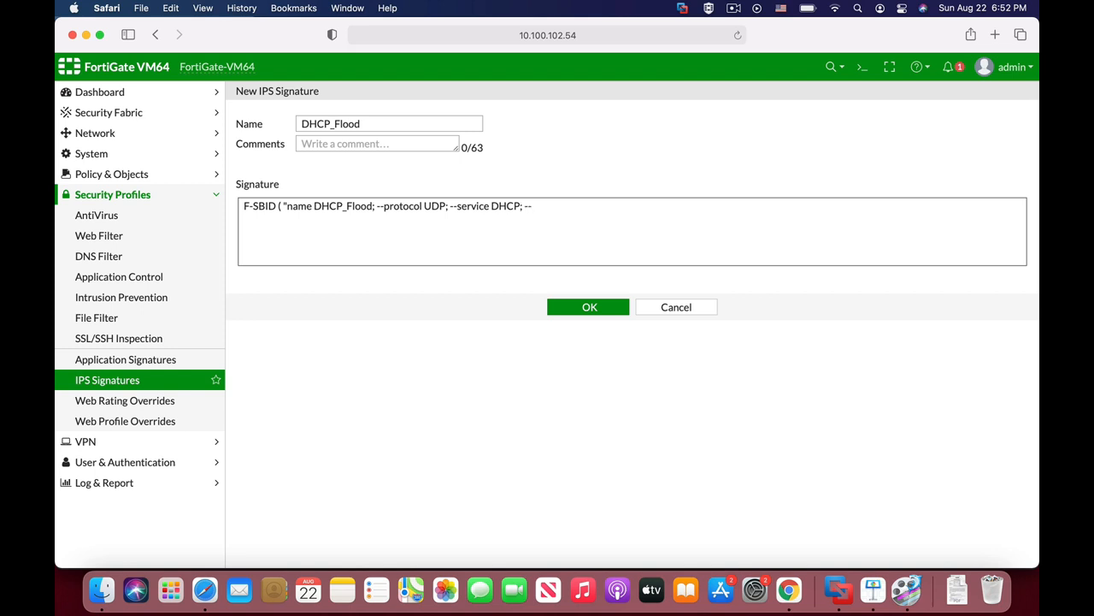
type("--dhcp_")
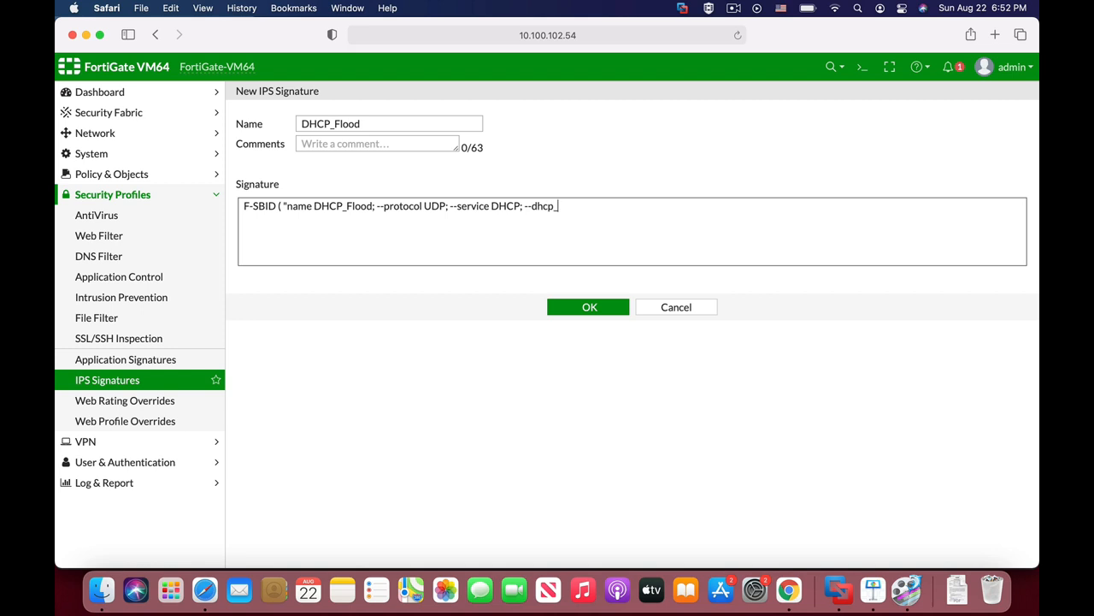
type("t")
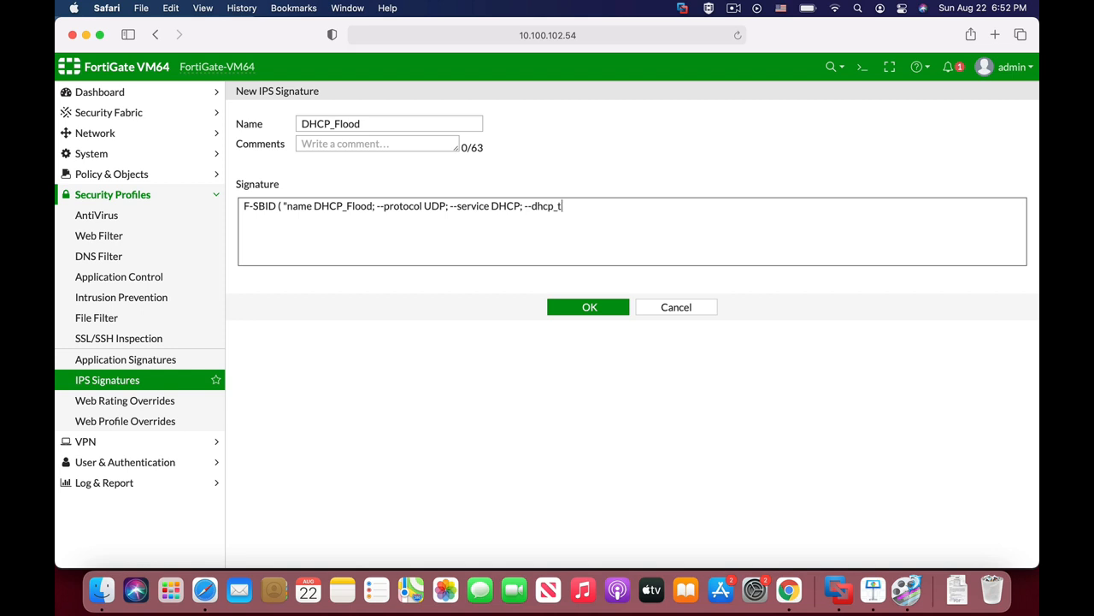
type("ype")
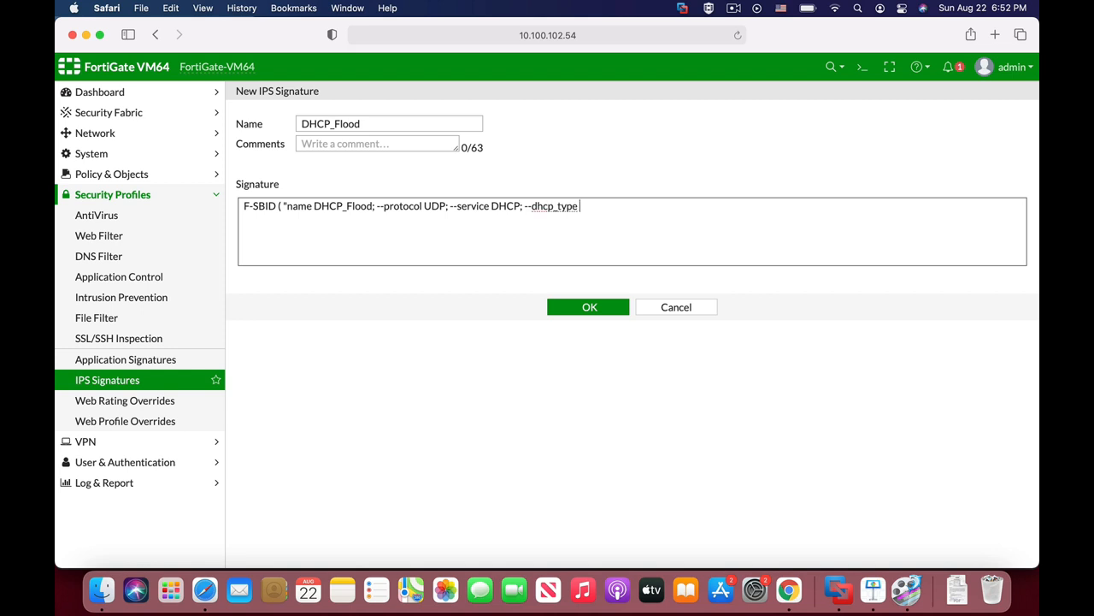
type("1")
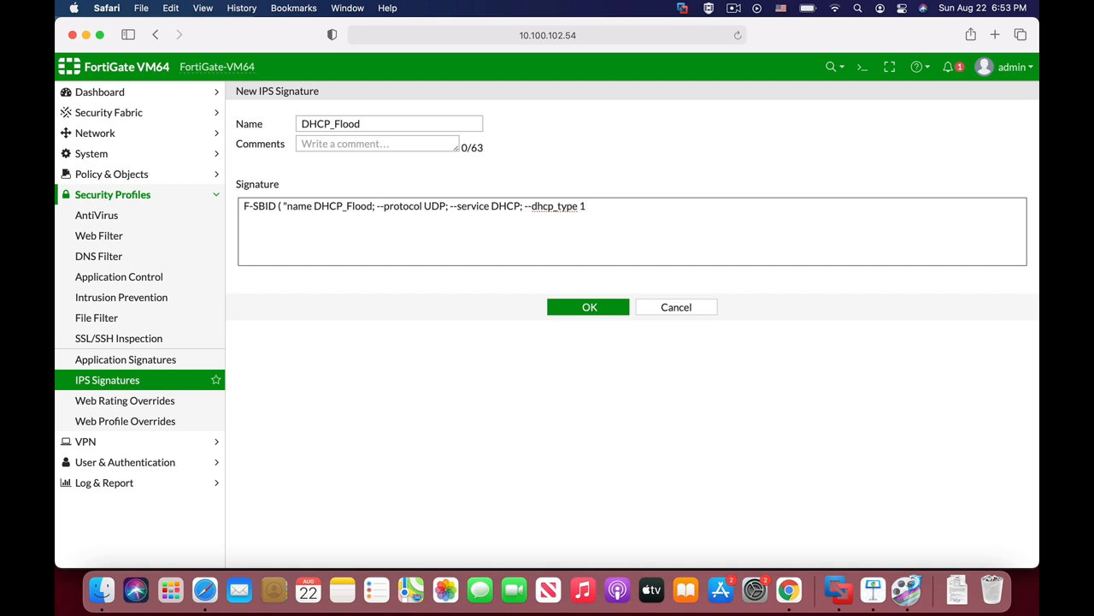
Append --rate 200,5; for a 200-per-5-seconds rate limit.
type("; --r")
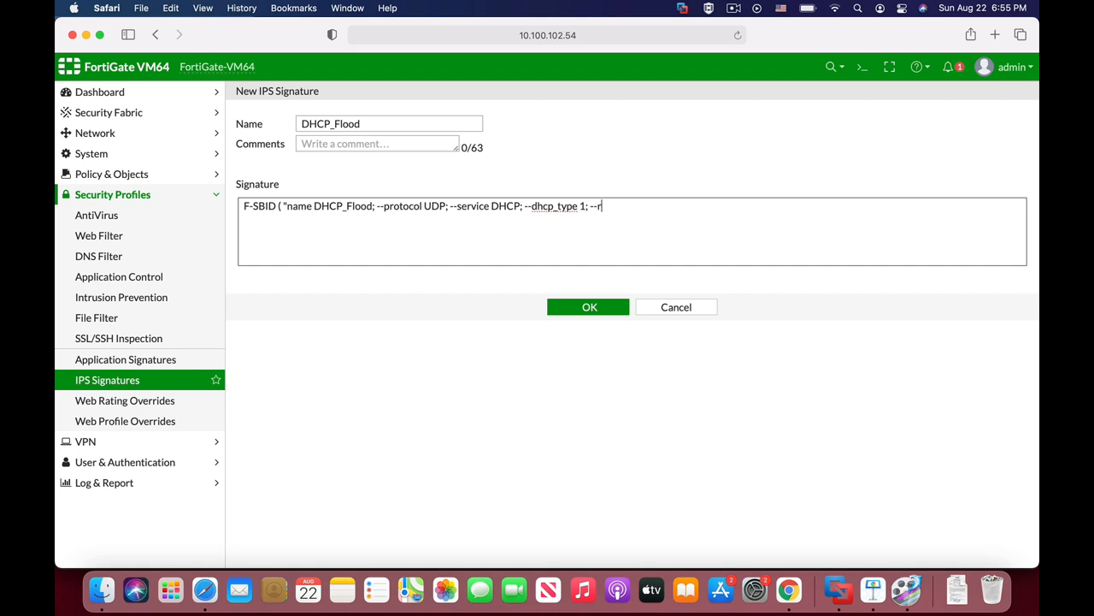
type("ate")
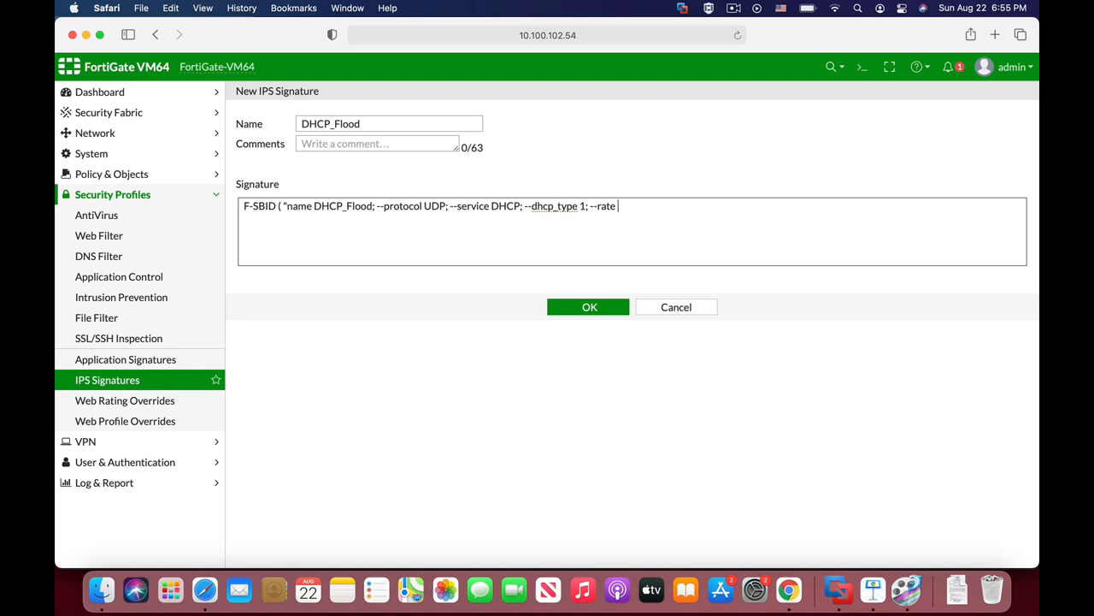
type("200")
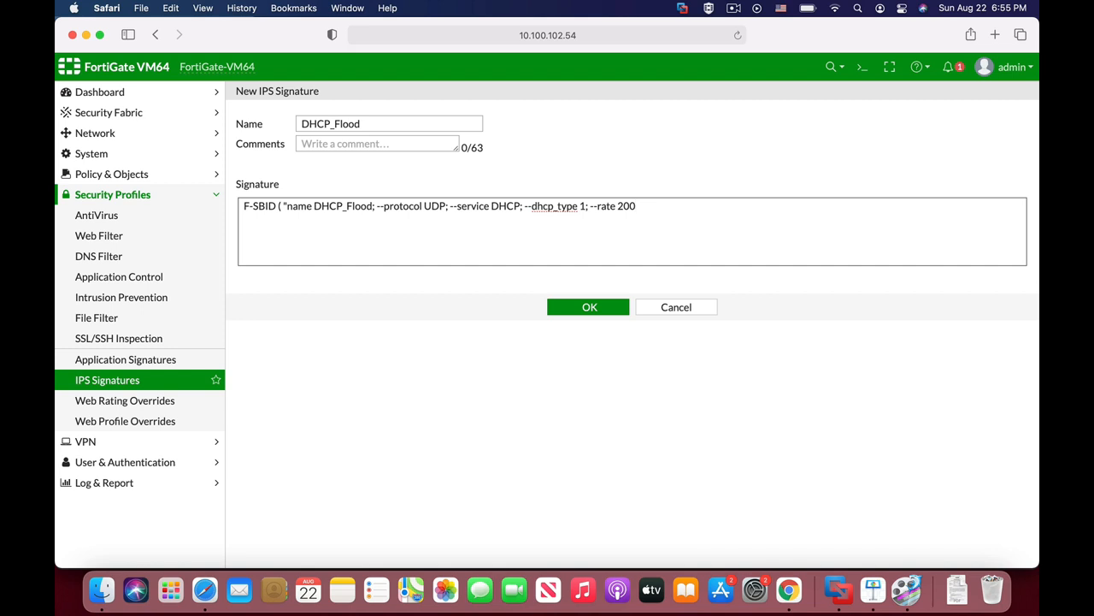
type(".")
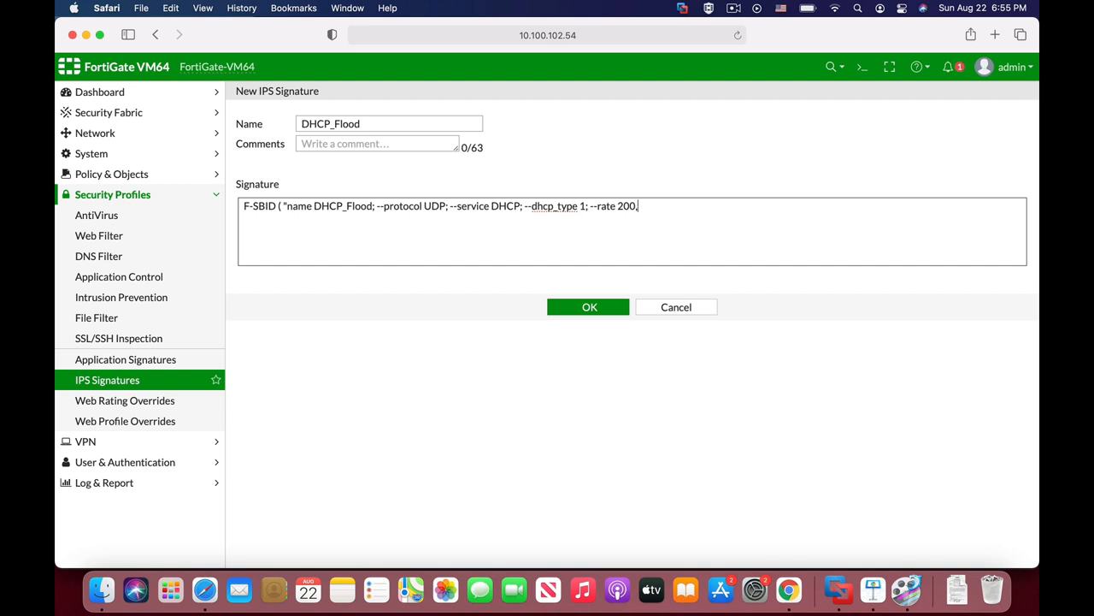
type("5")
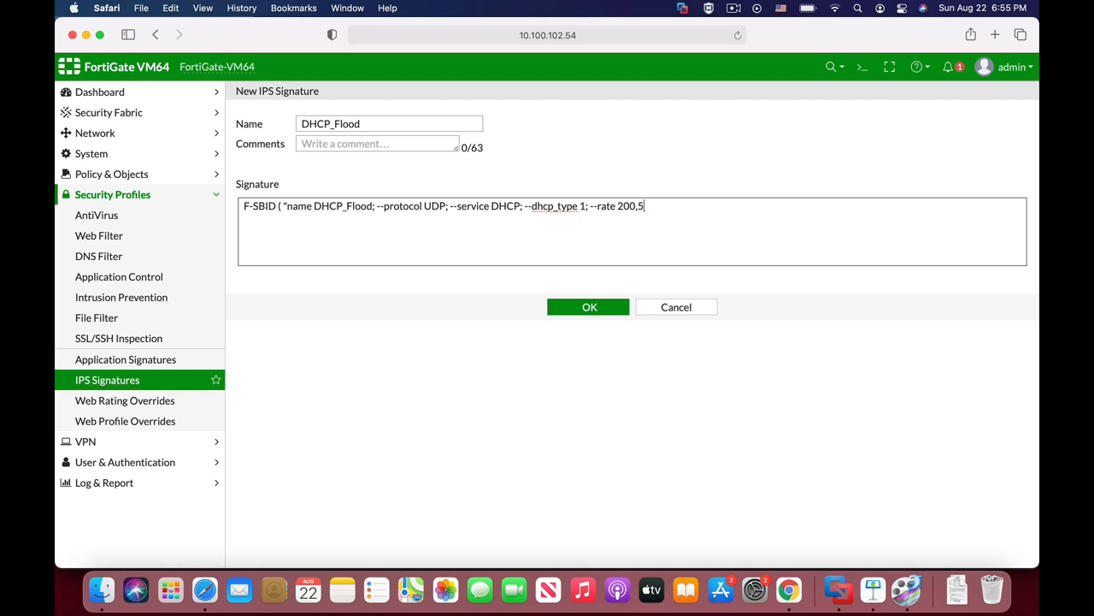
type(";")
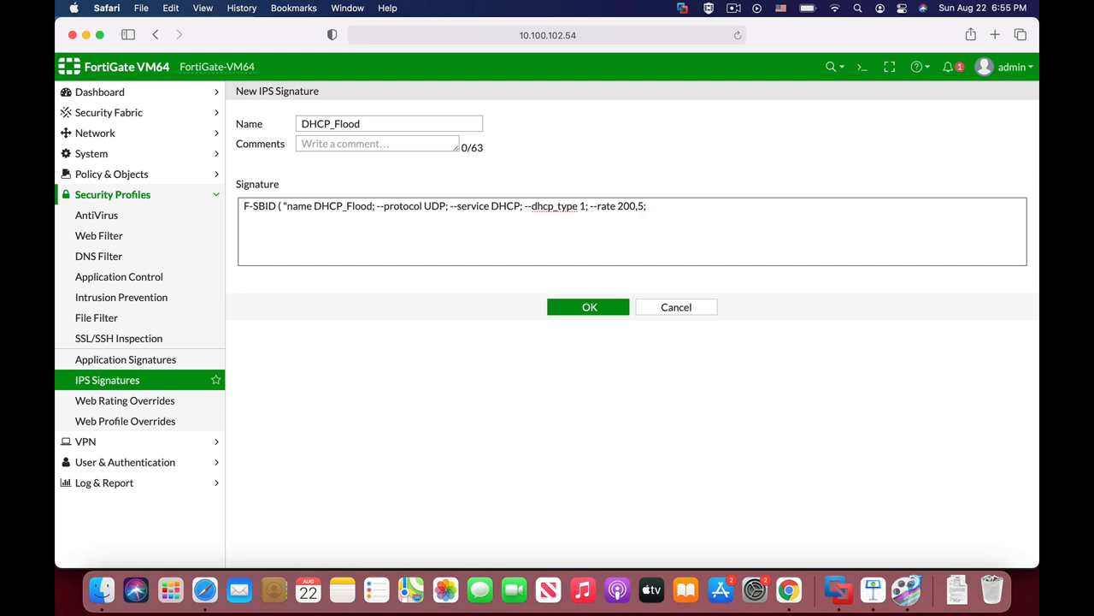
Append --track DHCP_CLIENT; and close the signature syntax with ).
type("--track")
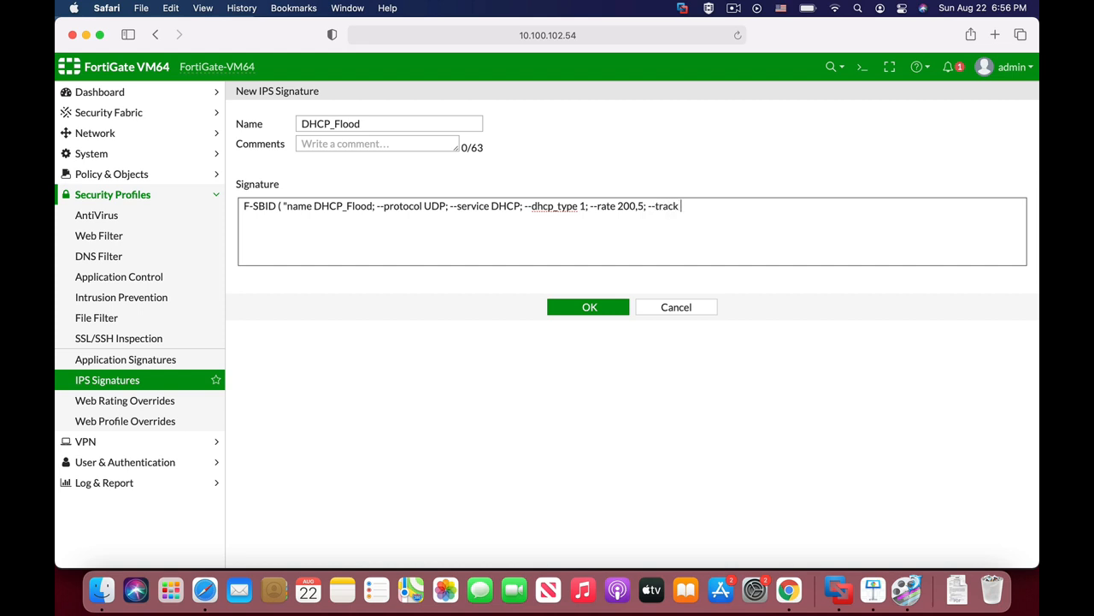
type("DHC")
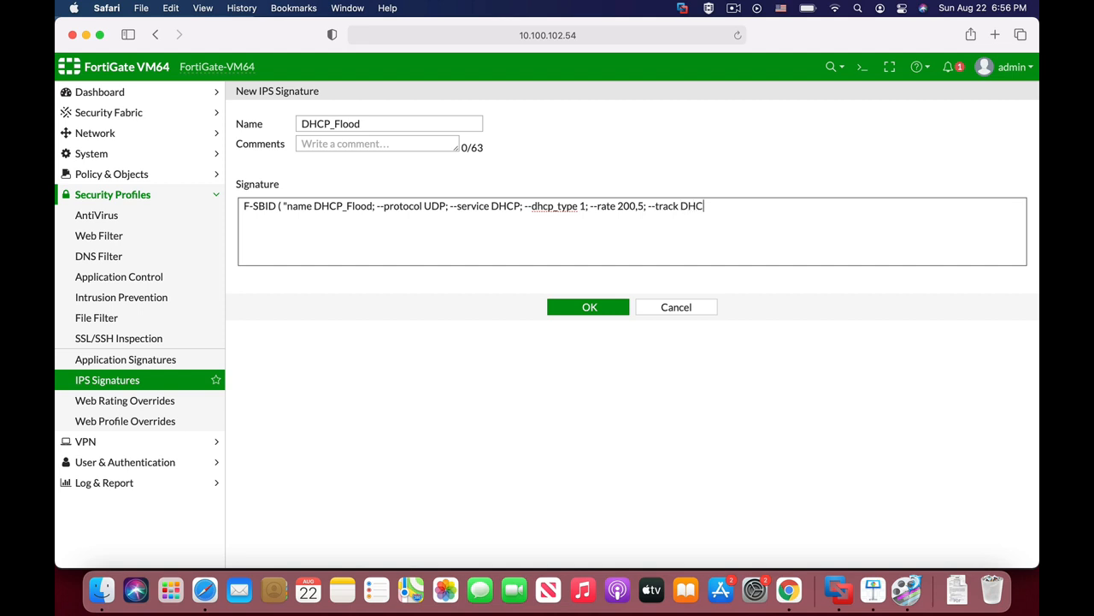
type("P_")
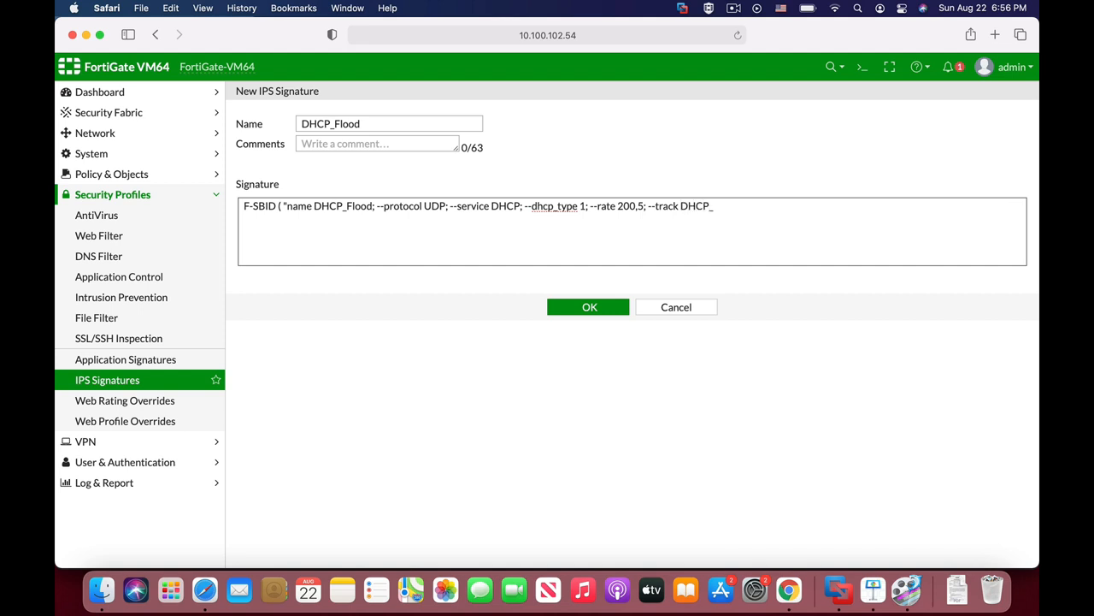
type("CLIENT")
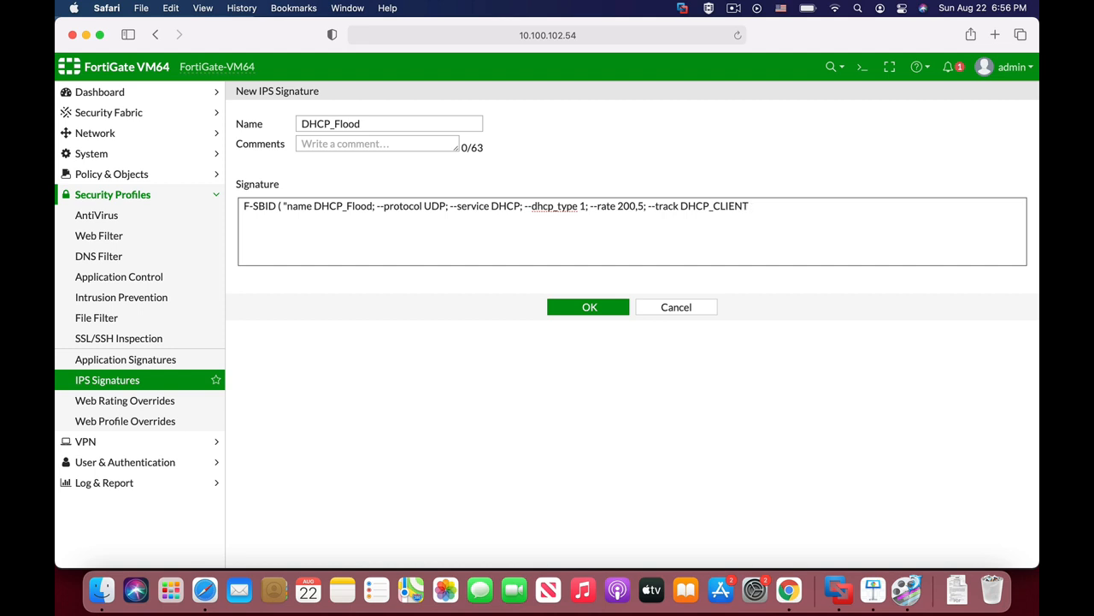
type(";")
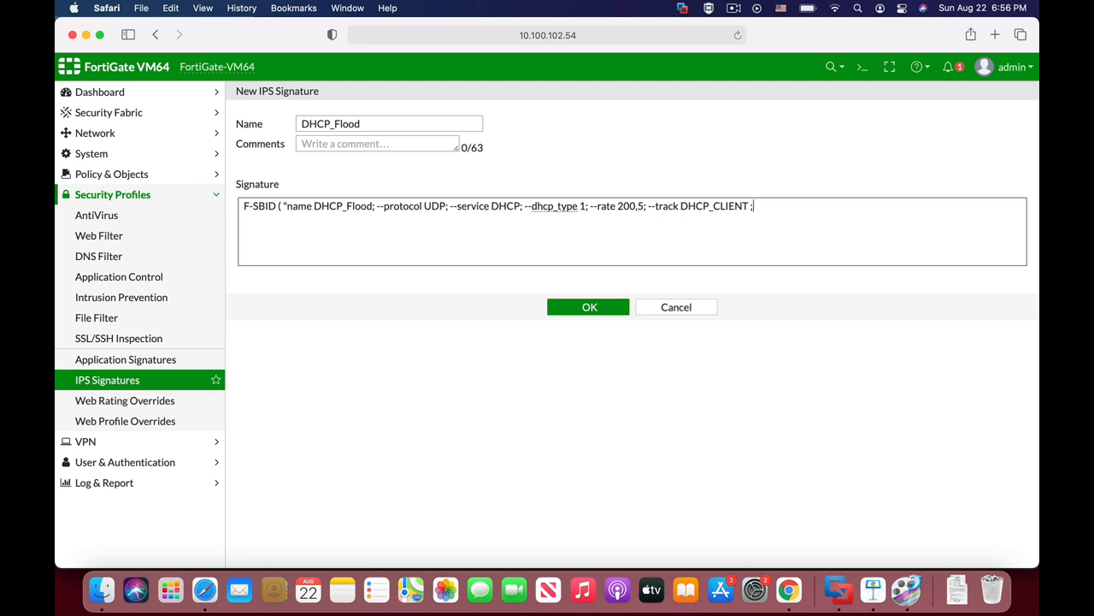
type(")")
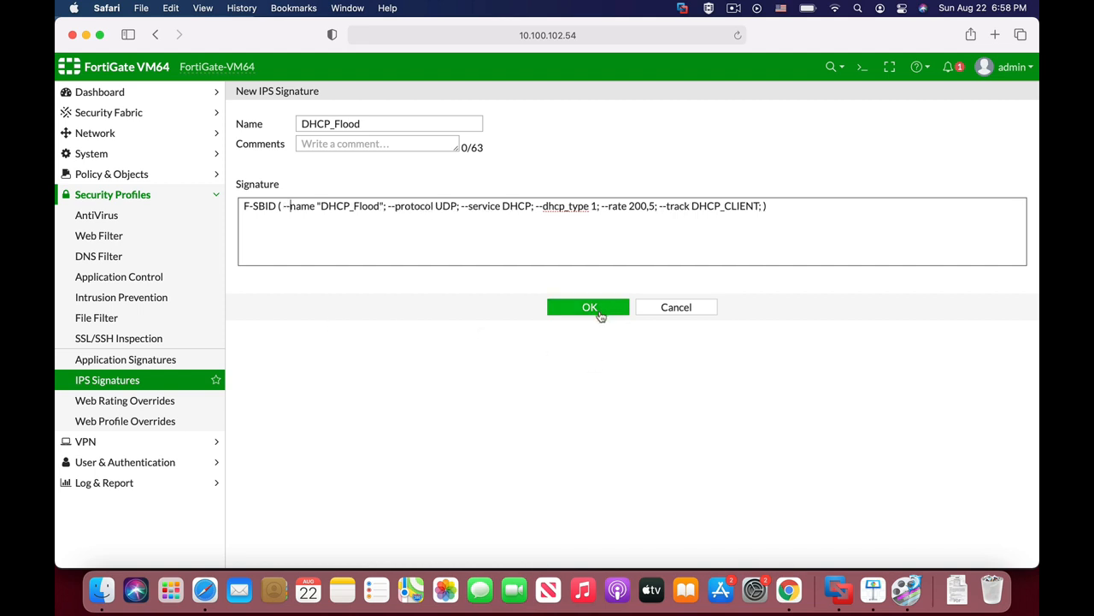
Save the DHCP_Flood signature and go to the Intrusion Prevention sensor list.
left_click(588, 308)
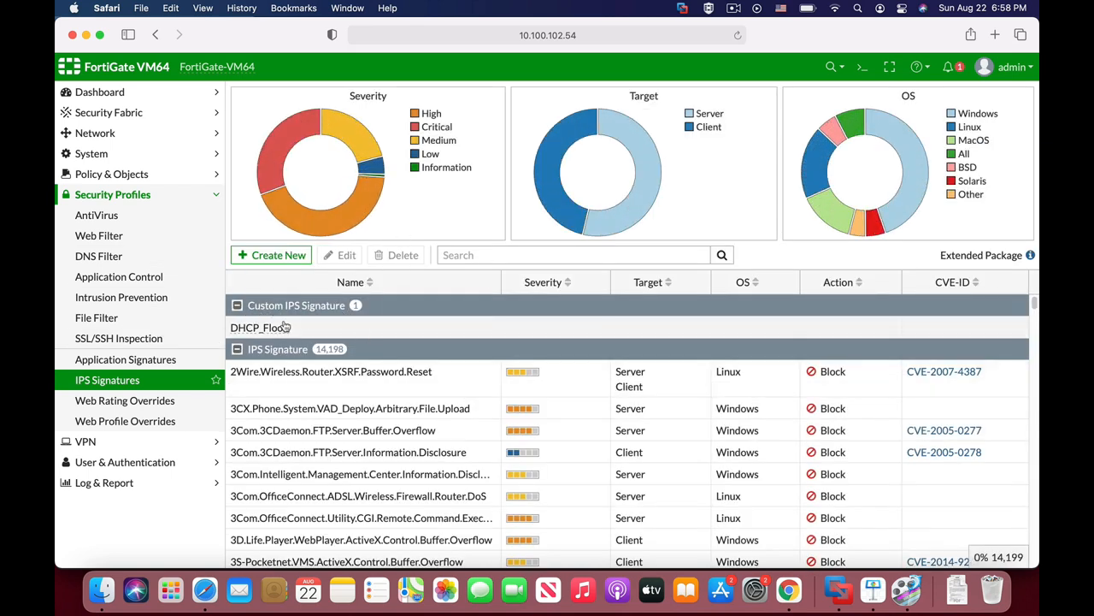
left_click(260, 327)
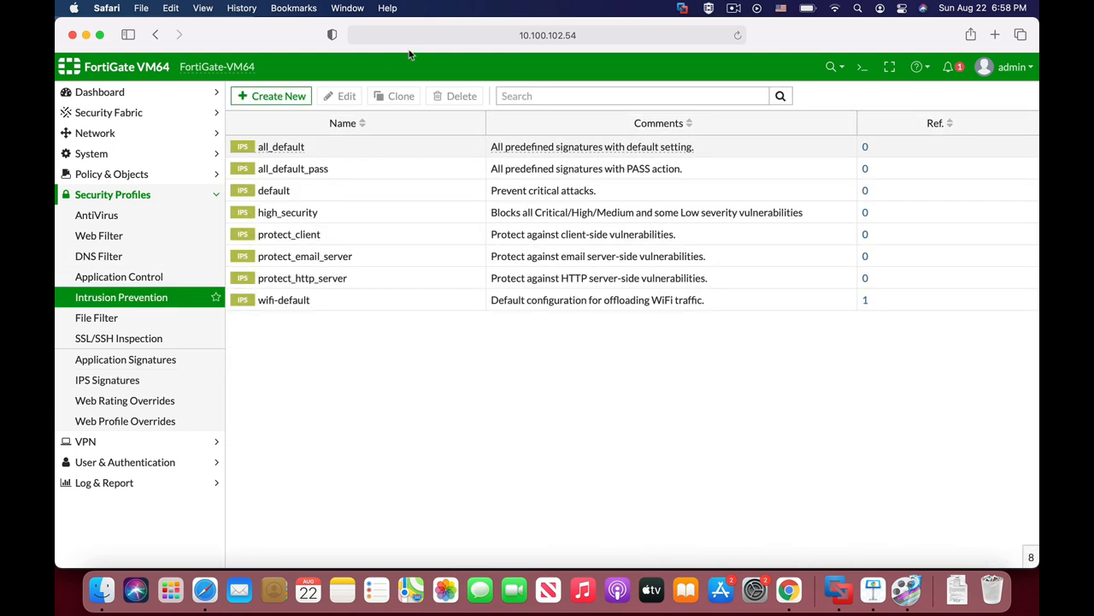
Create a new IPS sensor and search its signature picker for DHCP_Flood as an individual signature.
left_click(272, 96)
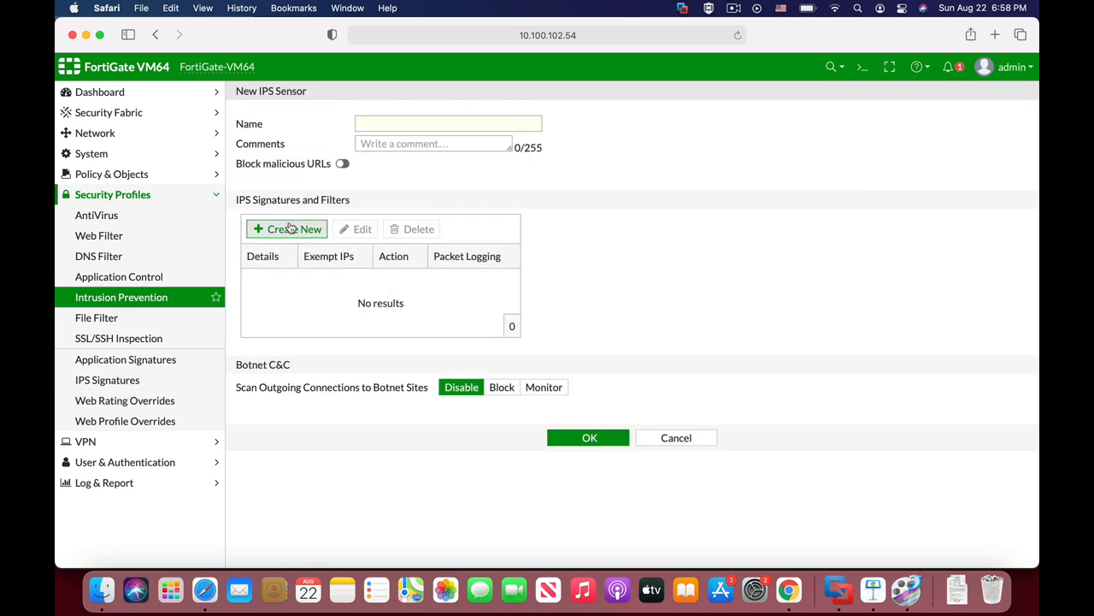
left_click(294, 229)
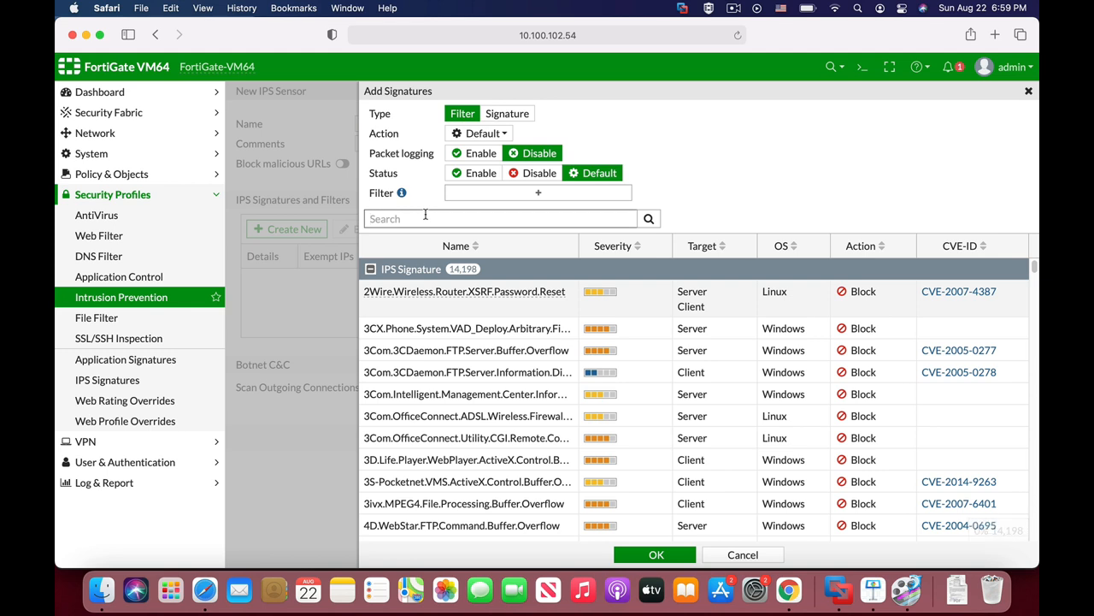
type("DHCP_Flood")
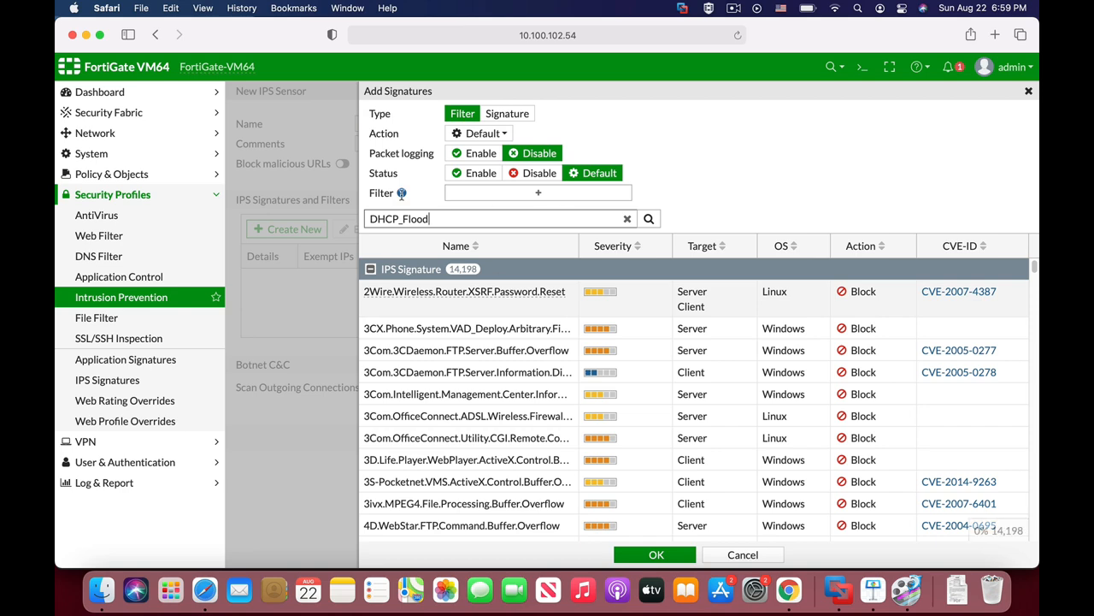
left_click(506, 113)
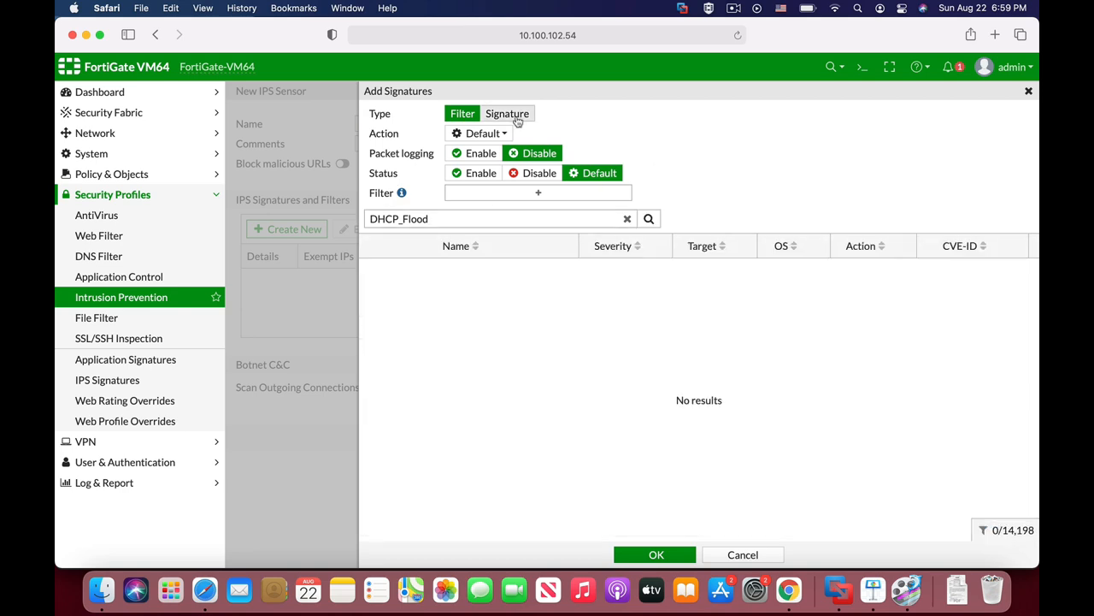
left_click(506, 112)
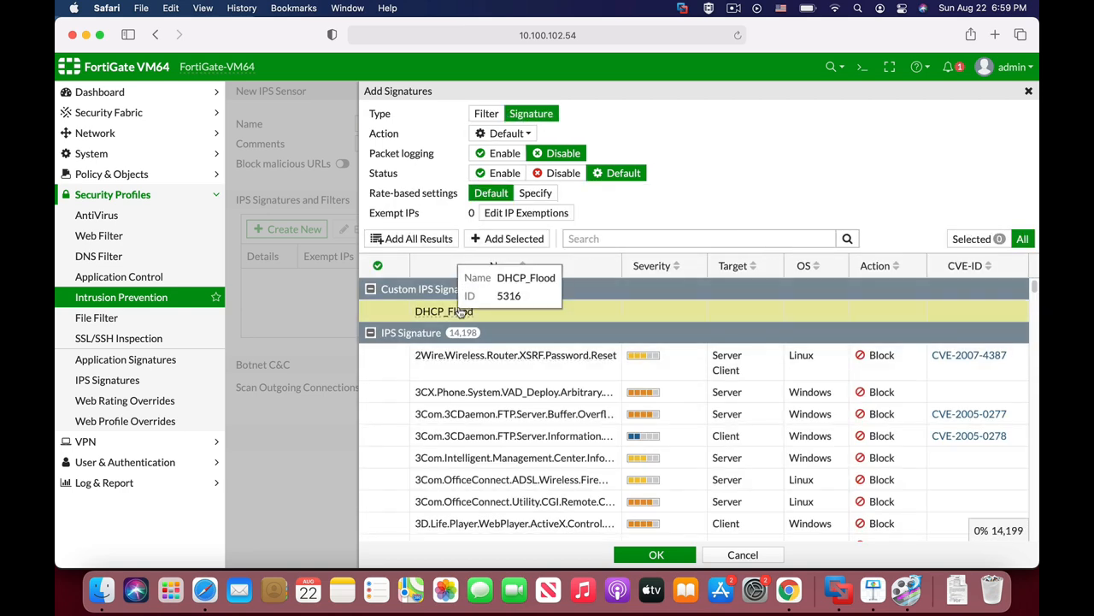